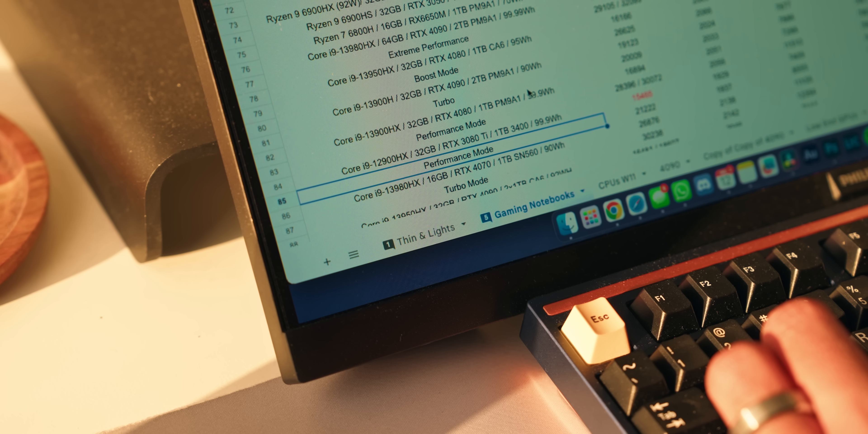
scroll(down, 3)
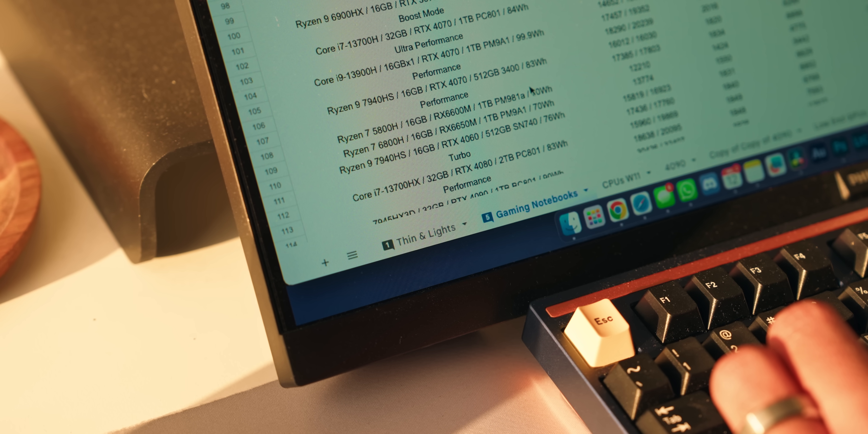
scroll(down, 3)
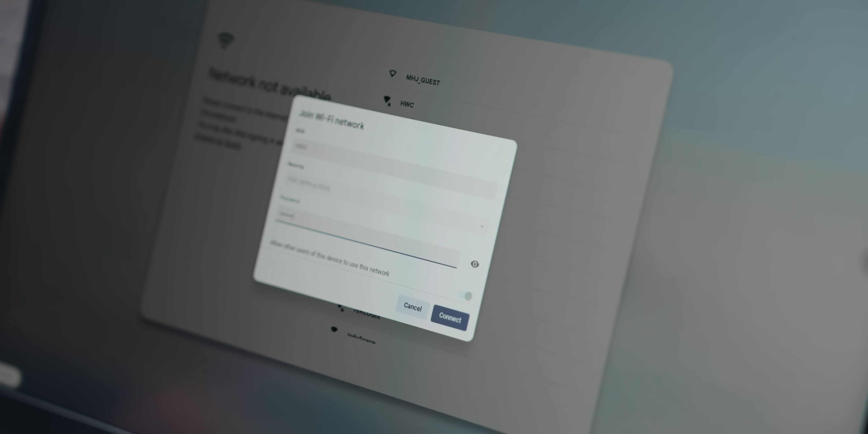
click(450, 320)
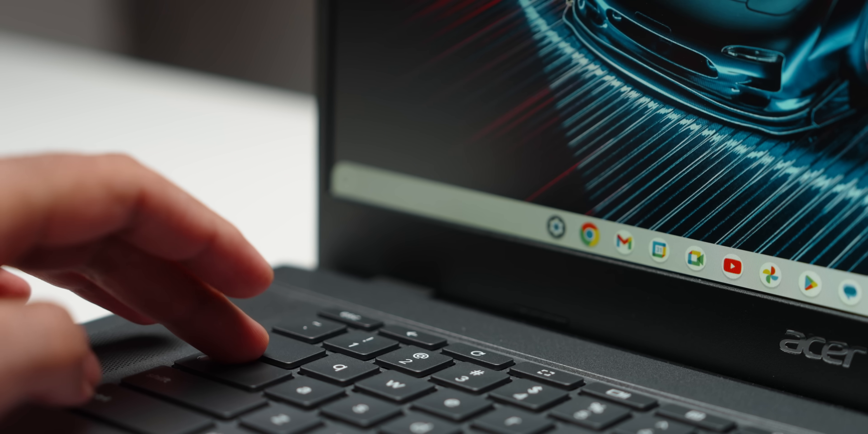
click(547, 229)
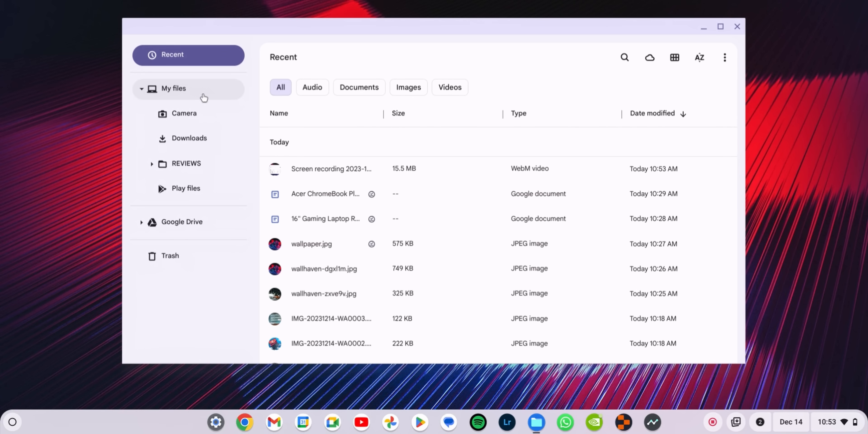
click(173, 88)
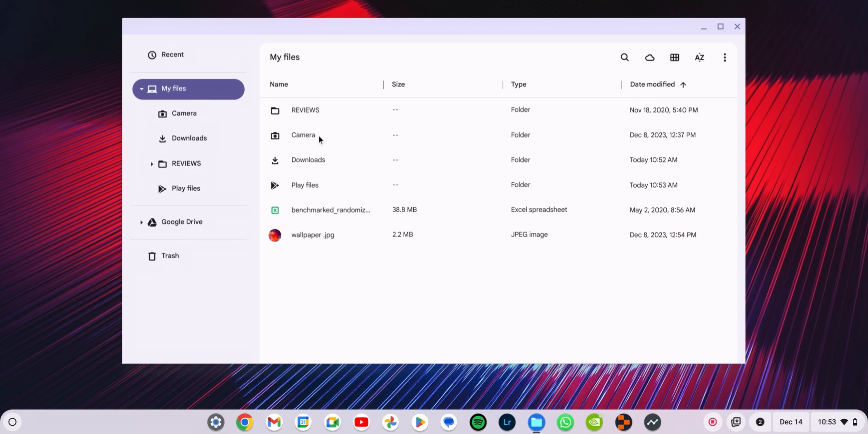
mouse_move(257, 156)
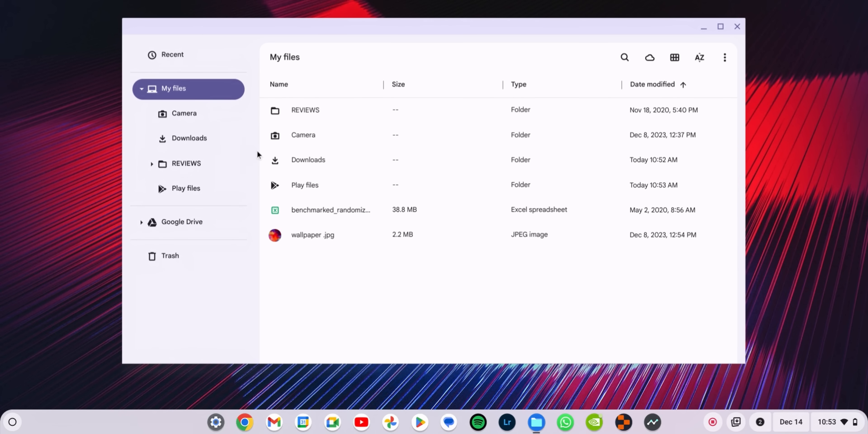
mouse_move(189, 222)
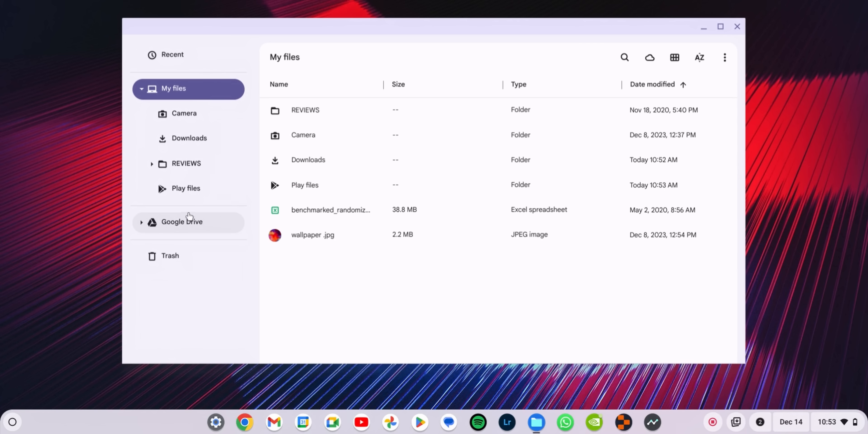
mouse_move(190, 230)
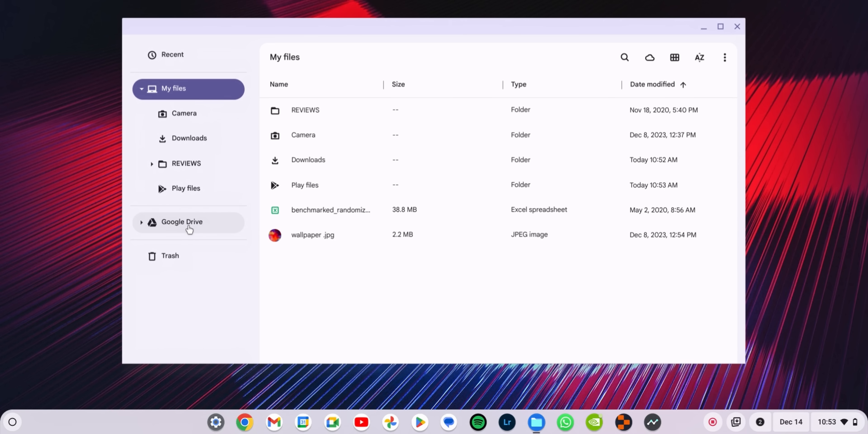